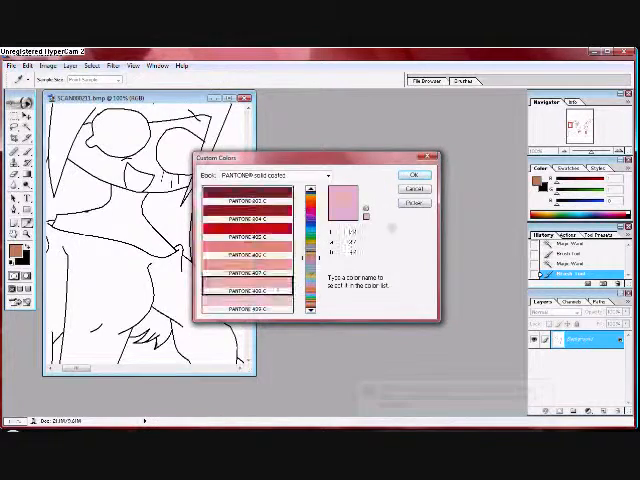
Fill the cartoon girl's face with tan and her hair with black.
{"action": "left_click", "coordinate": [401, 175]}
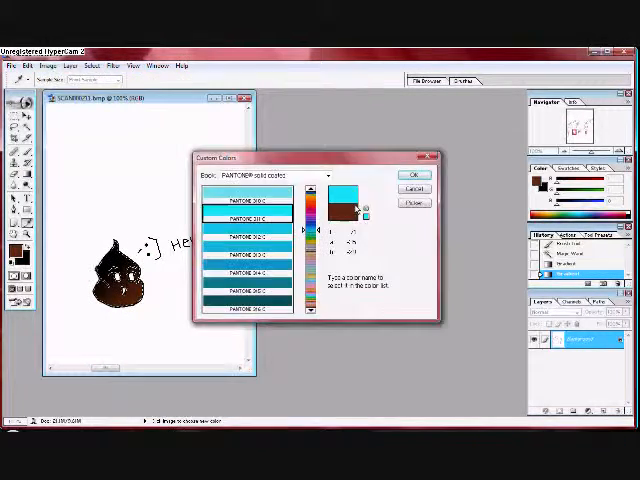
{"action": "left_click", "coordinate": [408, 176]}
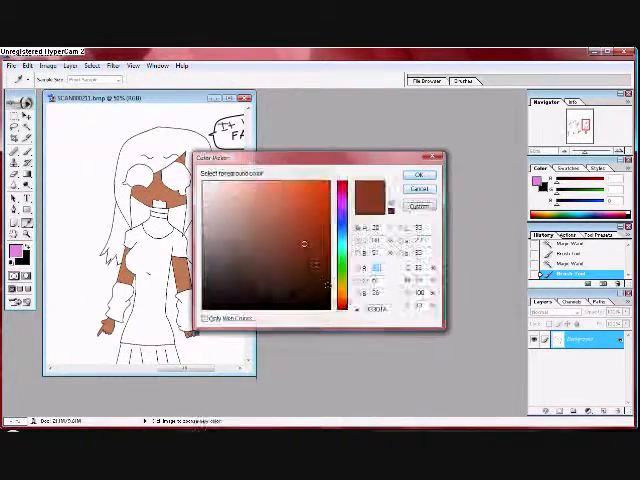
{"action": "left_click", "coordinate": [418, 174]}
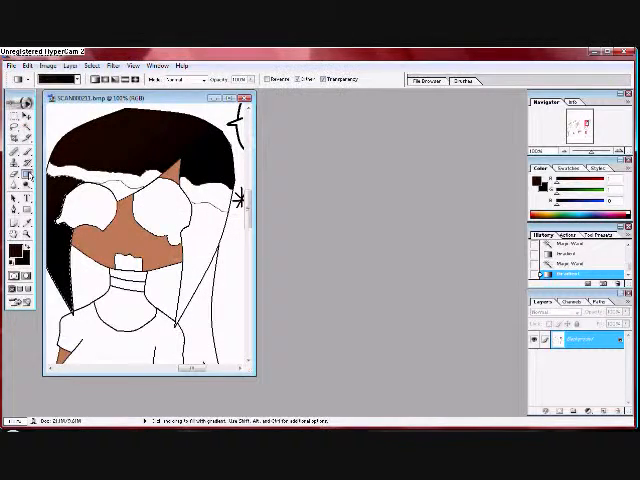
Bucket-fill the white-haired girl's face tan and choose a golden yellow.
{"action": "left_click", "coordinate": [11, 250]}
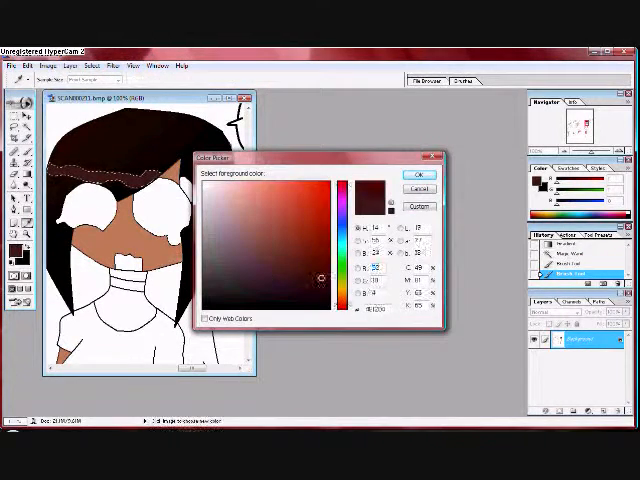
{"action": "left_click", "coordinate": [410, 172]}
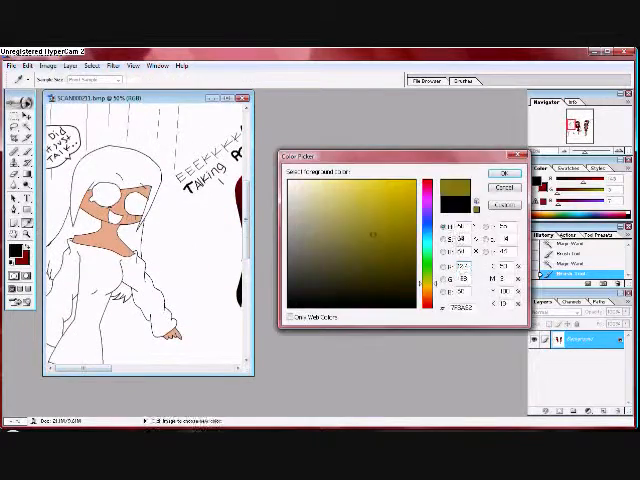
Fill Jess's hoodie green, her skirt red, and the other girl's sweater dark red.
{"action": "left_click", "coordinate": [504, 174]}
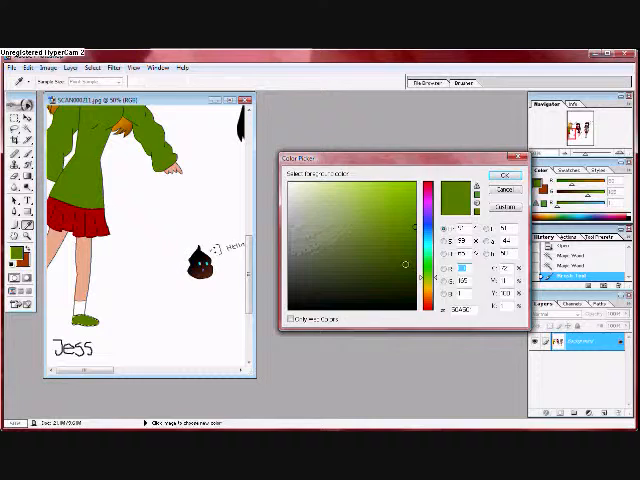
{"action": "left_click", "coordinate": [505, 173]}
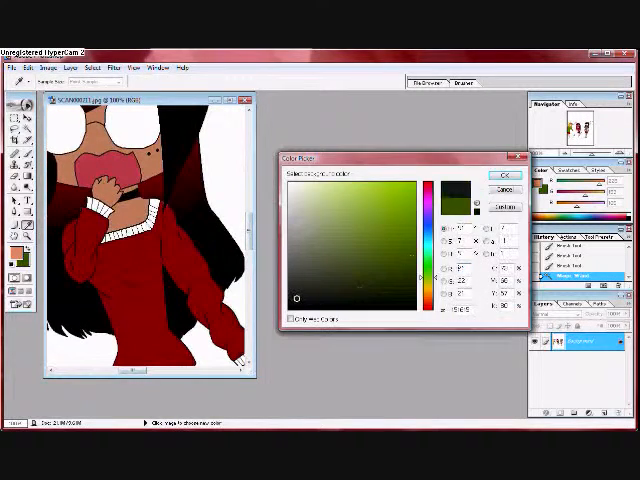
Brush shading into the red hair, then fill the third girl's grey shirt and red stripes.
{"action": "left_click", "coordinate": [500, 176]}
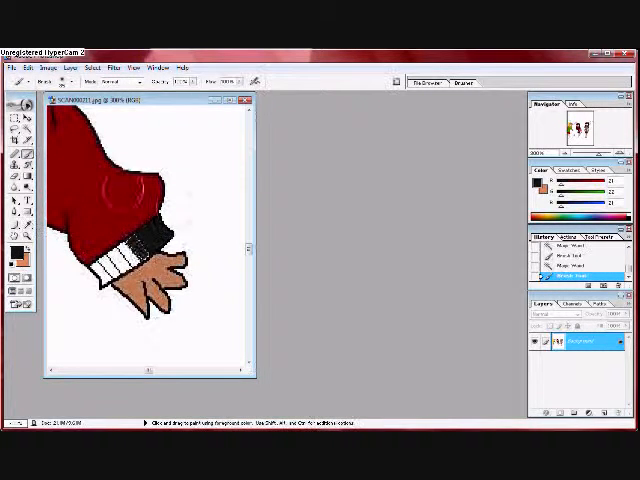
{"action": "left_click", "coordinate": [12, 120]}
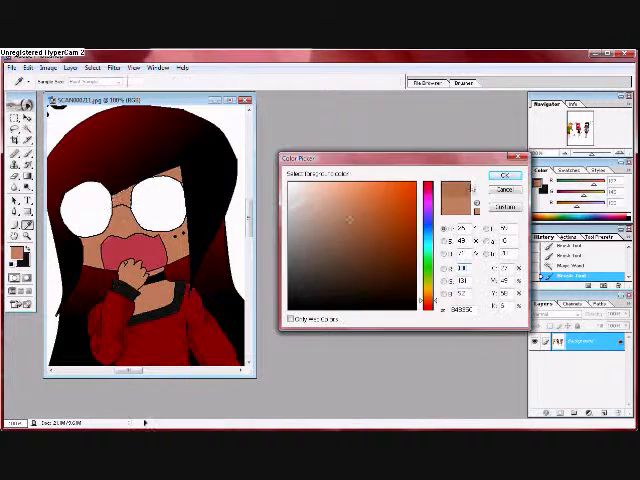
{"action": "left_click", "coordinate": [504, 174]}
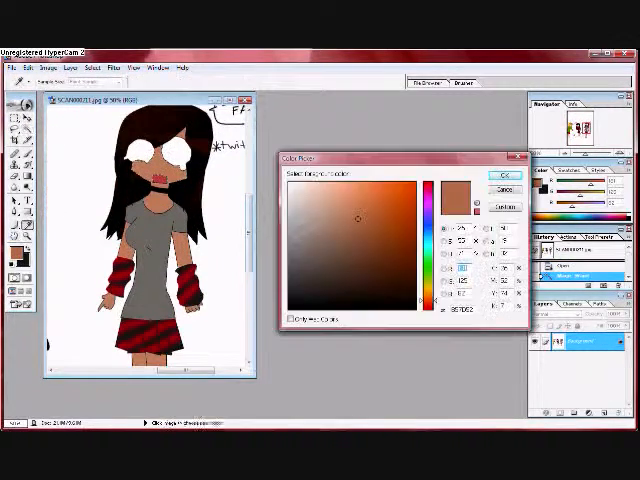
Fill the background light blue and pick green for the grass.
{"action": "left_click", "coordinate": [502, 176]}
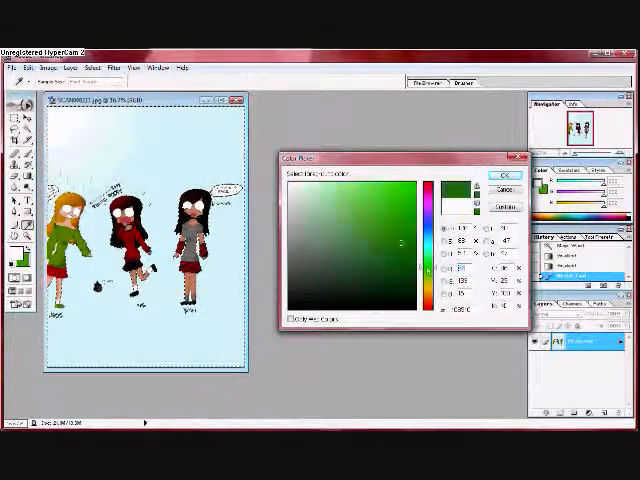
{"action": "left_click", "coordinate": [498, 172]}
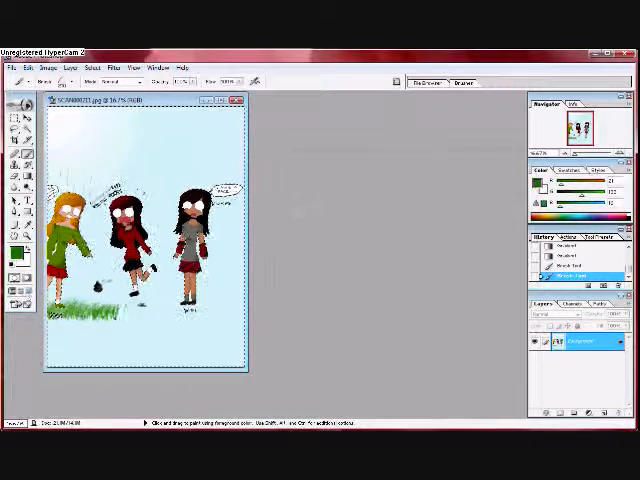